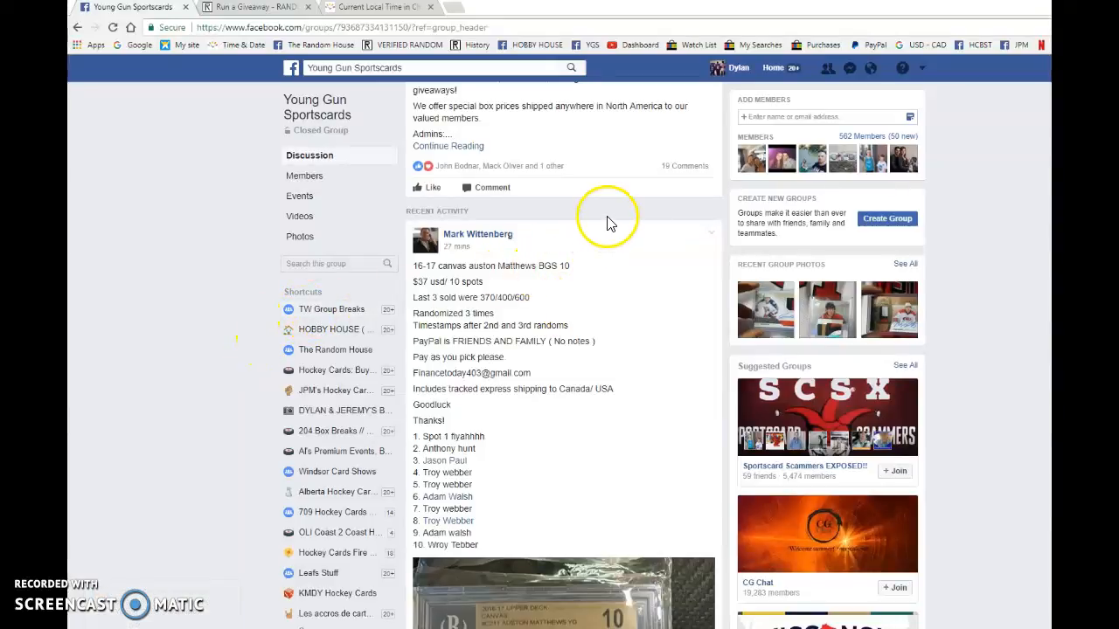
Step: Scroll the group post past the ten spot holders down to the comments
{"action": "scroll", "scroll_direction": "down", "scroll_amount": 3}
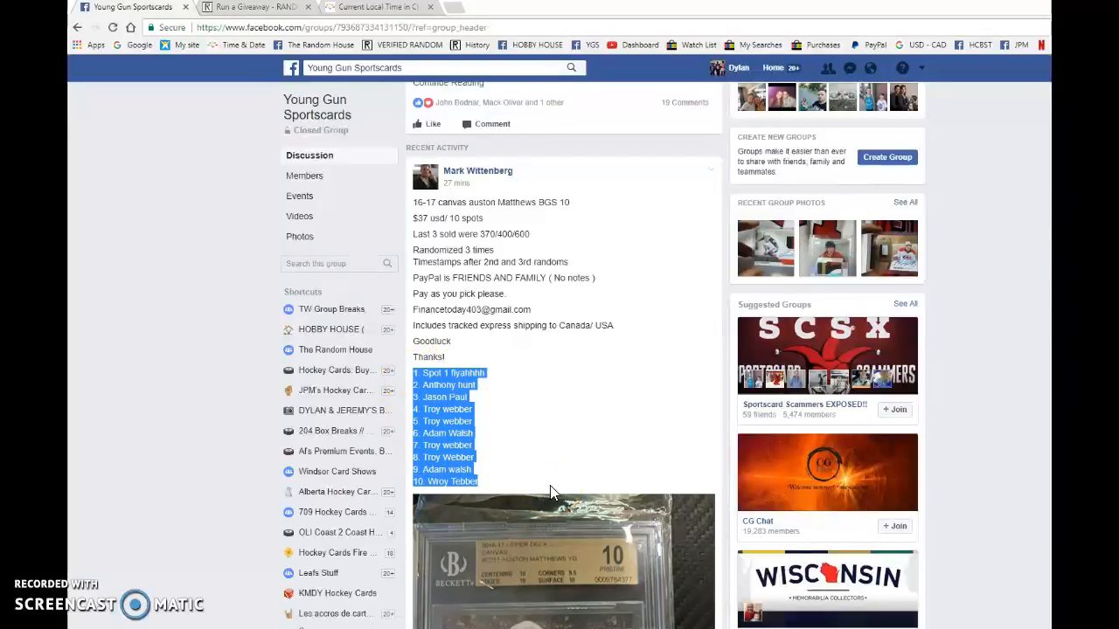
{"action": "scroll", "scroll_direction": "down", "scroll_amount": 3}
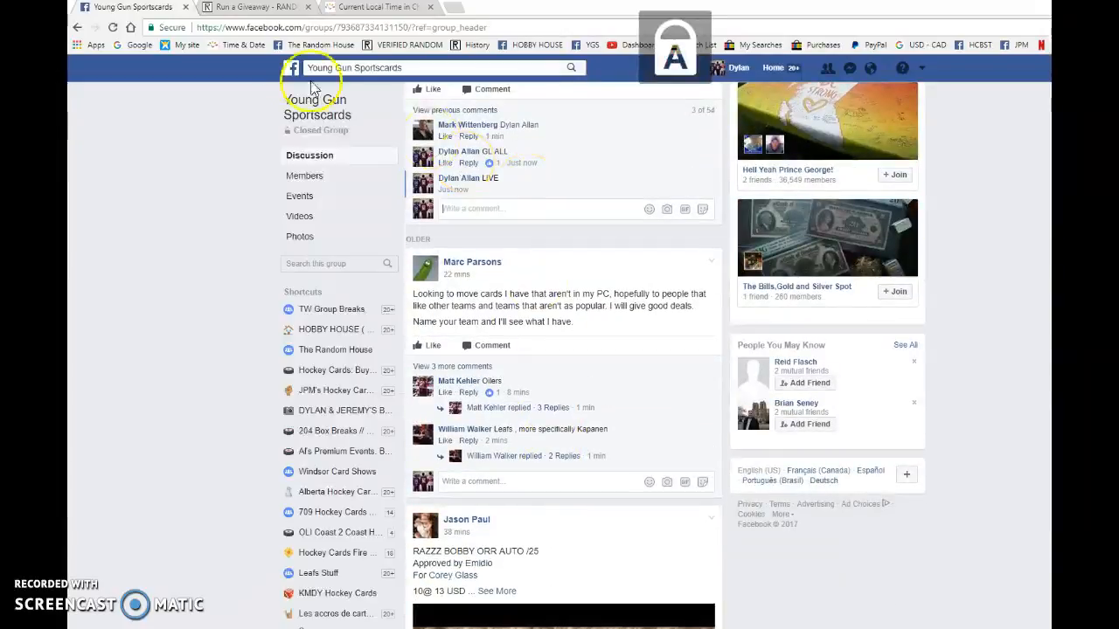
Step: Begin the giveaway with the ten entries and run round 2, leaving one round left
{"action": "left_click", "coordinate": [254, 7]}
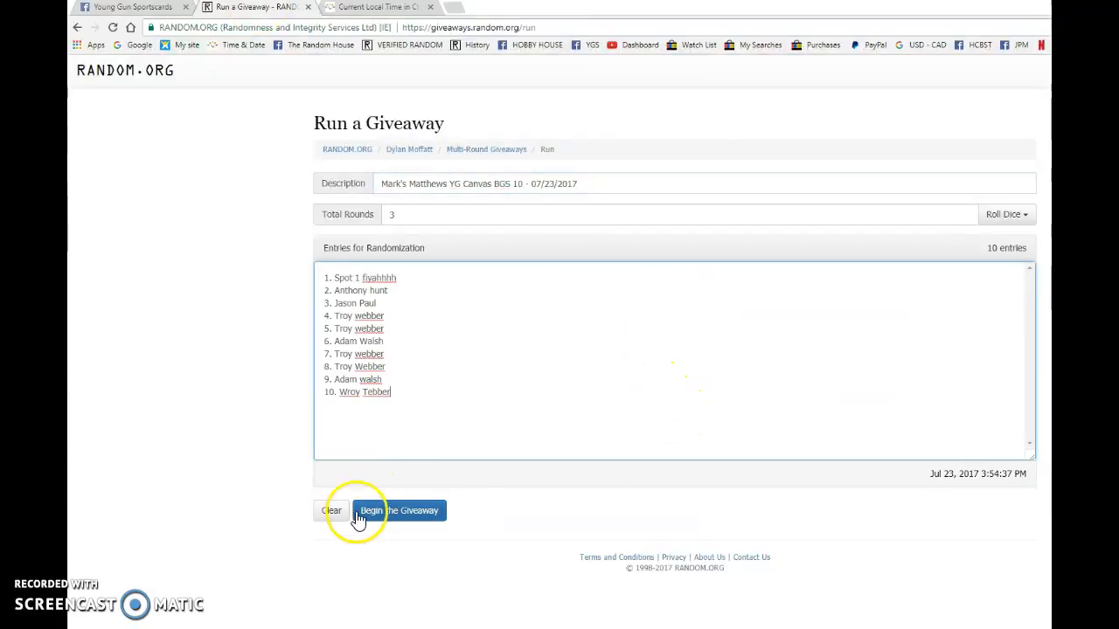
{"action": "left_click", "coordinate": [398, 510]}
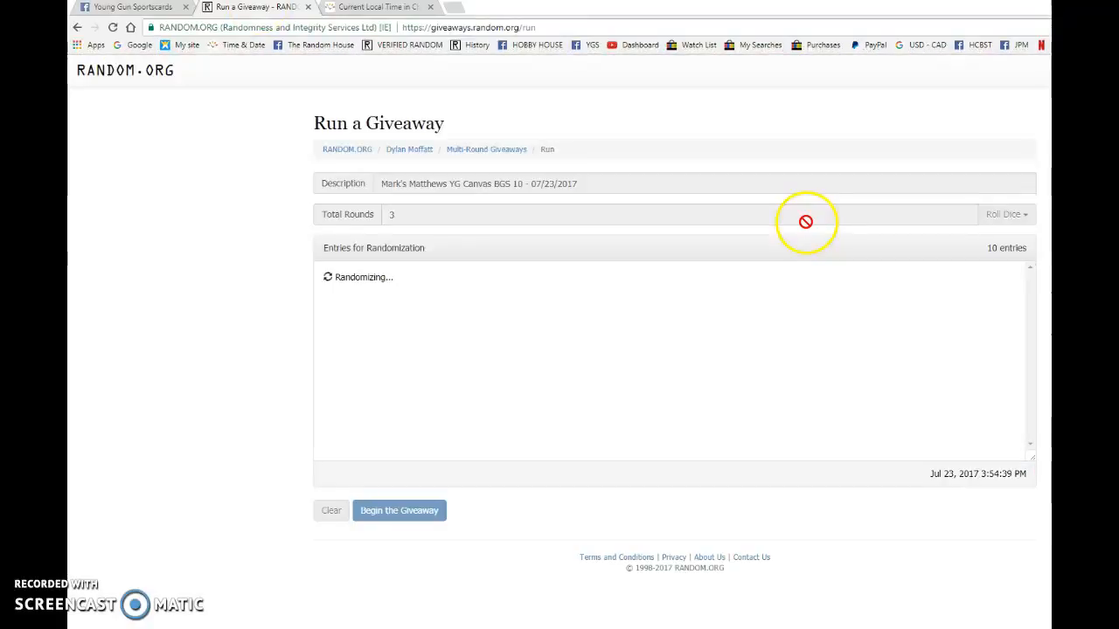
{"action": "left_click", "coordinate": [399, 510]}
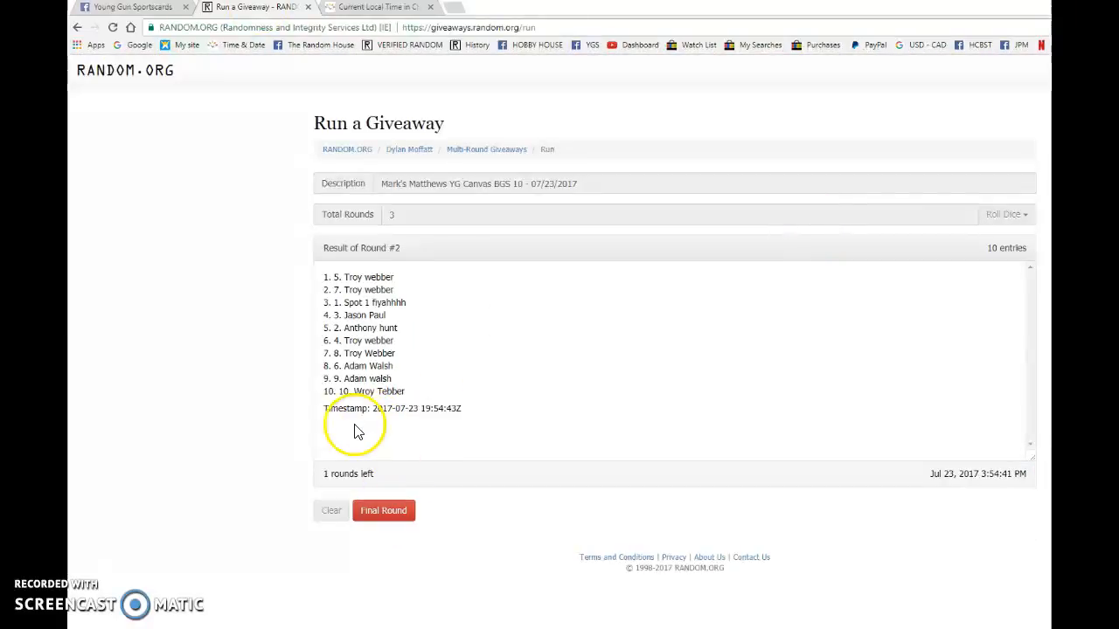
{"action": "left_click", "coordinate": [131, 7]}
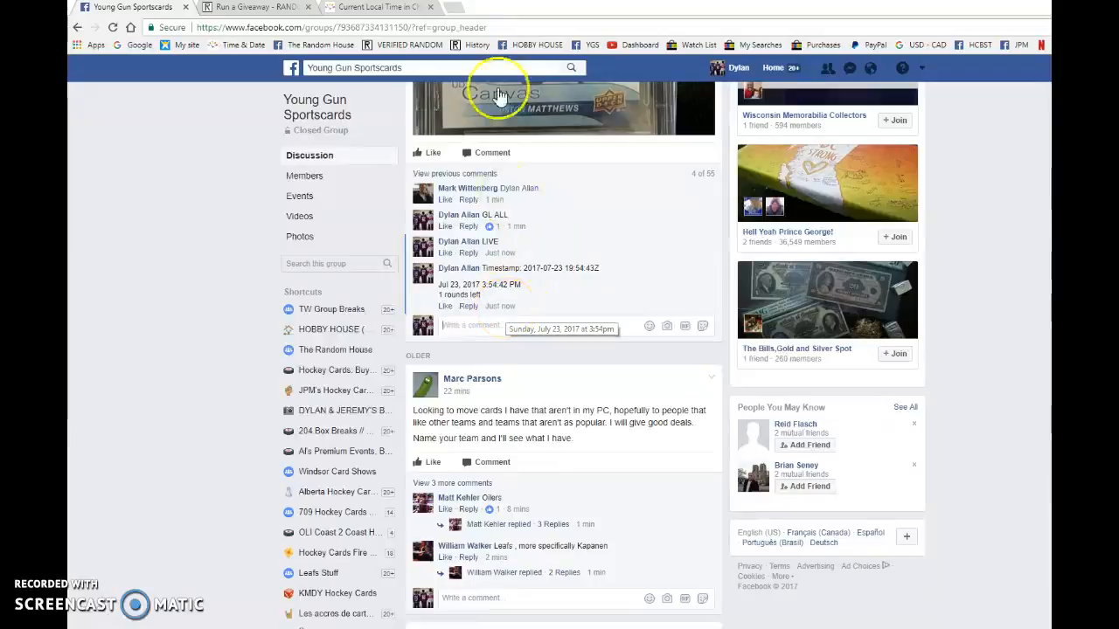
Step: Check the Chatham-Kent local time (3:54 pm) and return to the round 2 results
{"action": "left_click", "coordinate": [378, 7]}
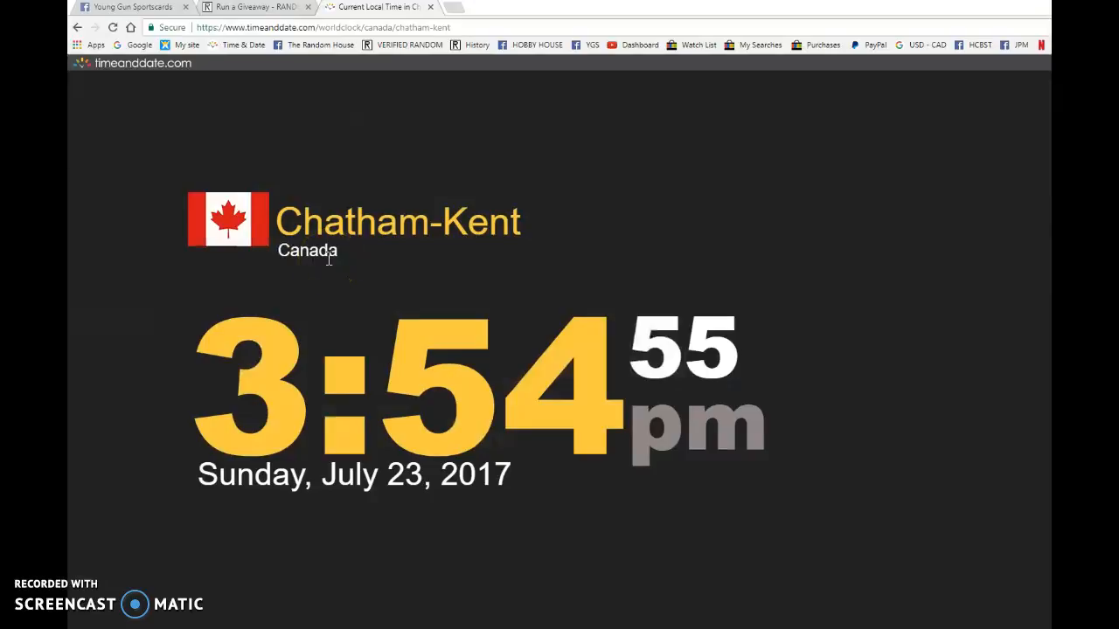
{"action": "left_click", "coordinate": [253, 7]}
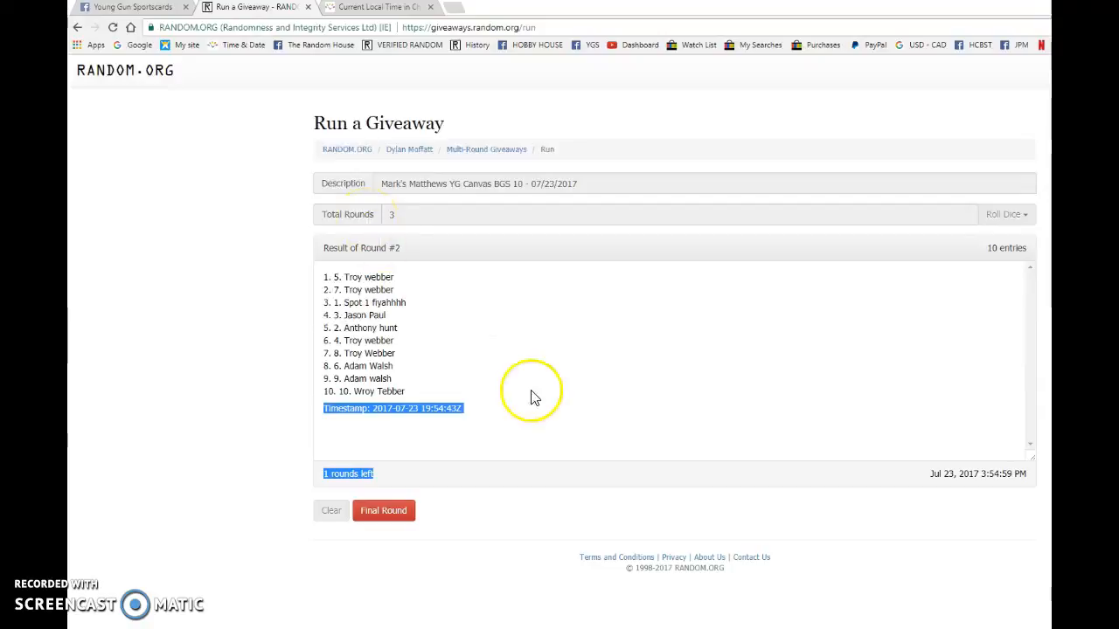
{"action": "left_click", "coordinate": [382, 511]}
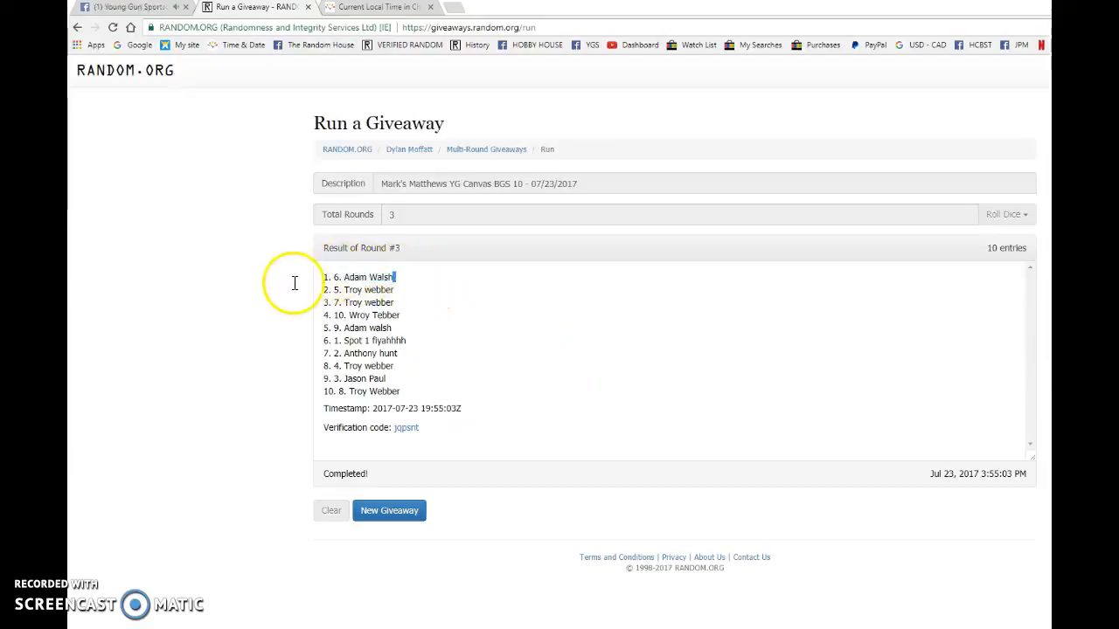
{"action": "double_click", "coordinate": [358, 276]}
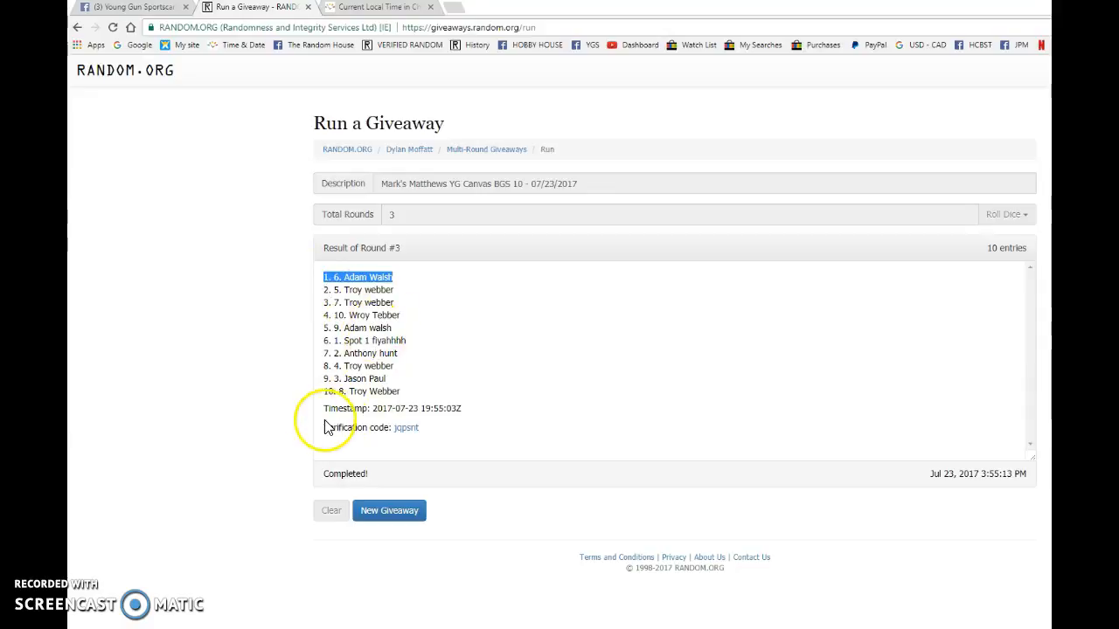
Step: Post the final-round result in the group thread, check local time, and return to the results
{"action": "left_click", "coordinate": [132, 7]}
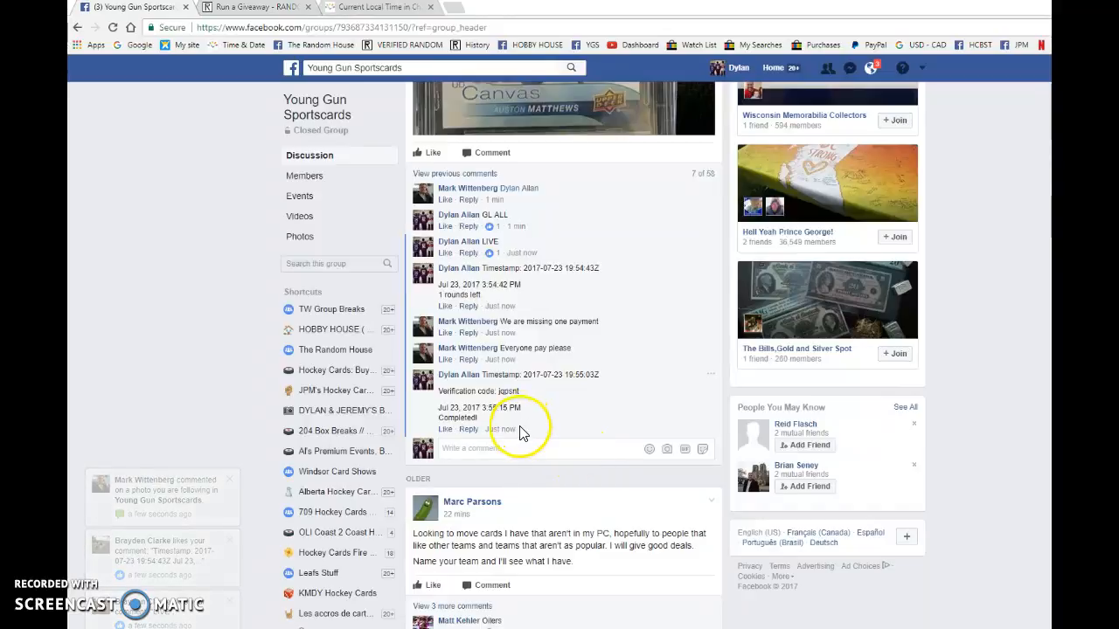
{"action": "left_click", "coordinate": [376, 7]}
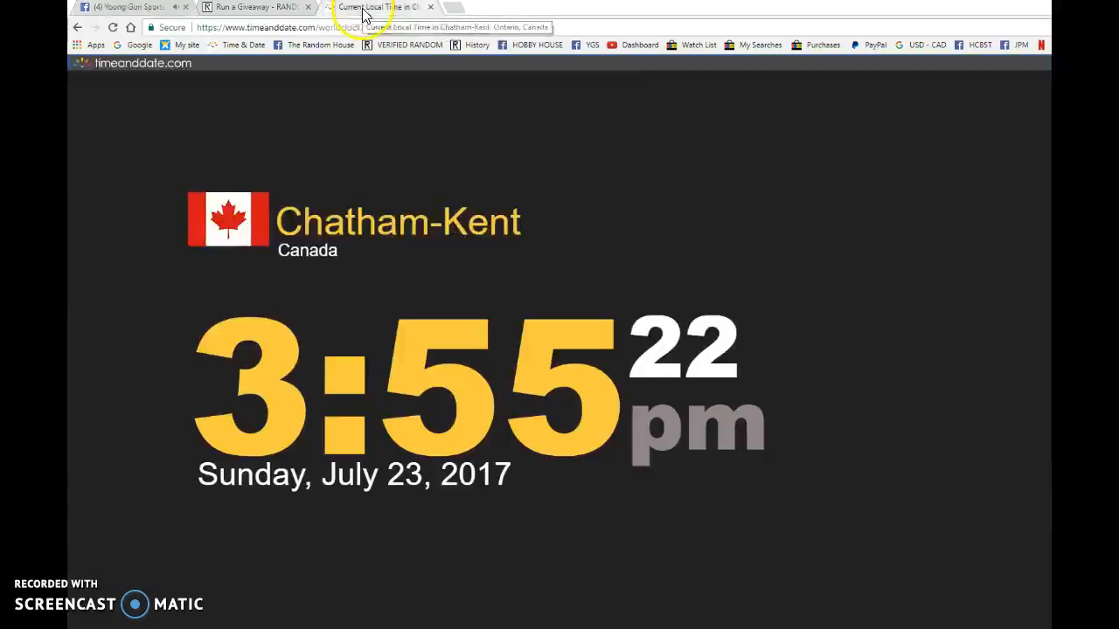
{"action": "left_click", "coordinate": [254, 7]}
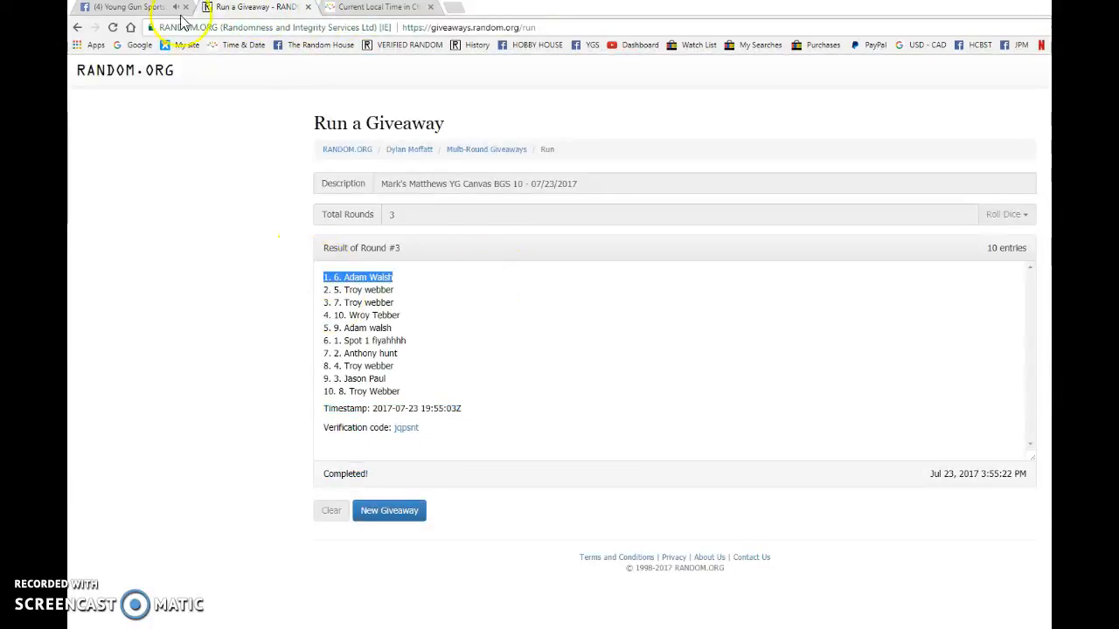